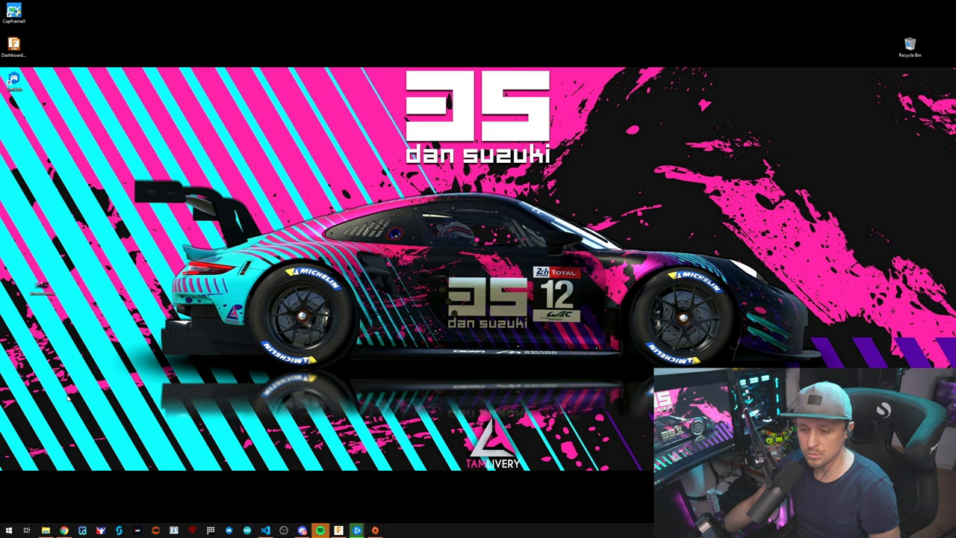
# Step: Browse to Documents > My Games > F1 2021 > hardwaresettings
pyautogui.click(45, 530)
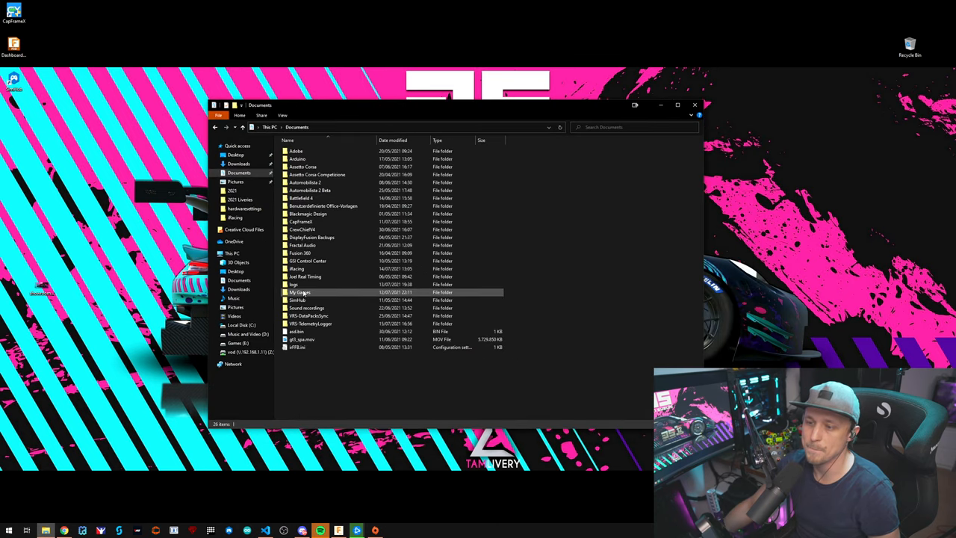
pyautogui.doubleClick(298, 292)
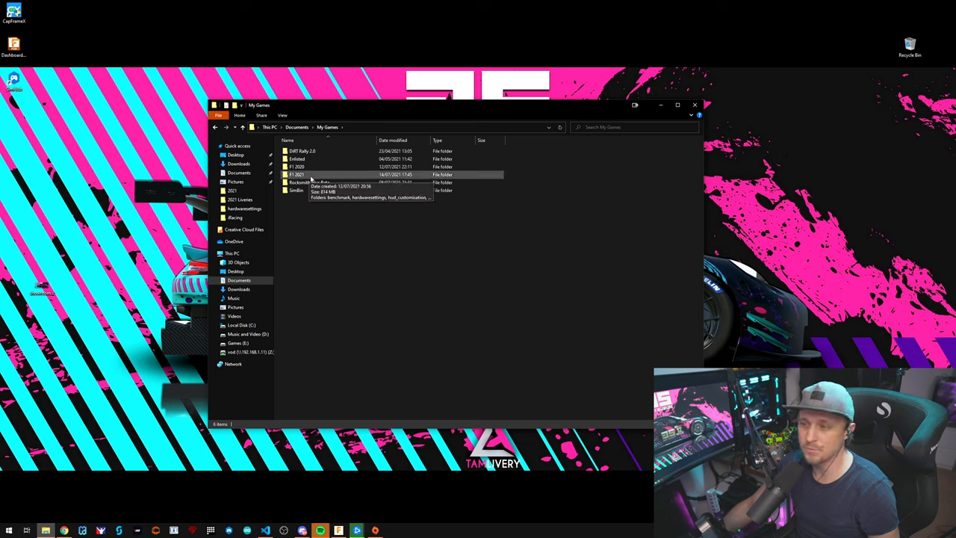
pyautogui.doubleClick(297, 173)
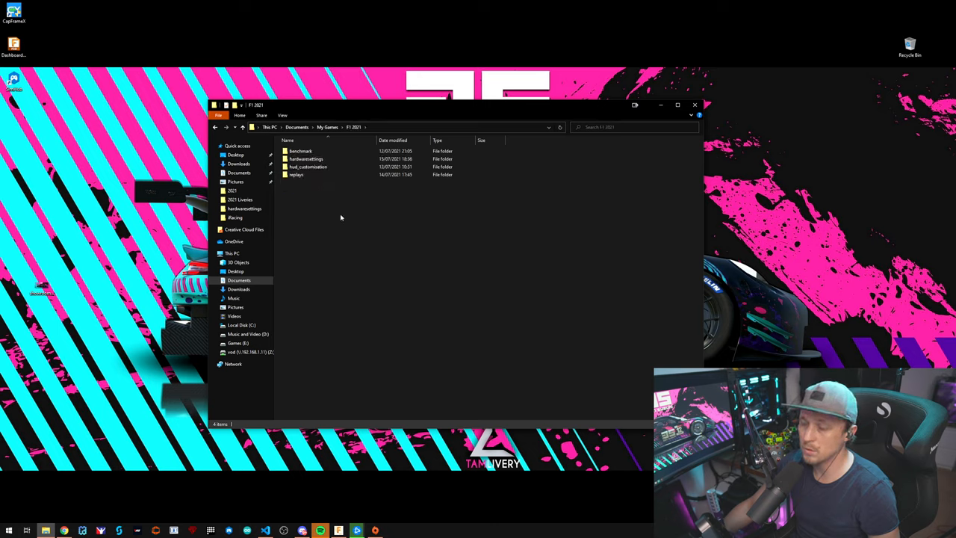
pyautogui.click(304, 158)
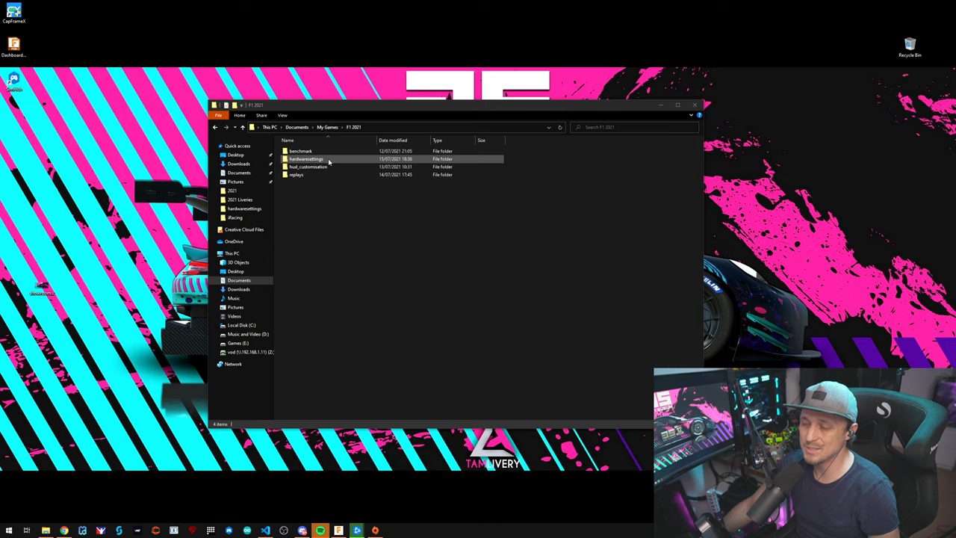
pyautogui.doubleClick(304, 159)
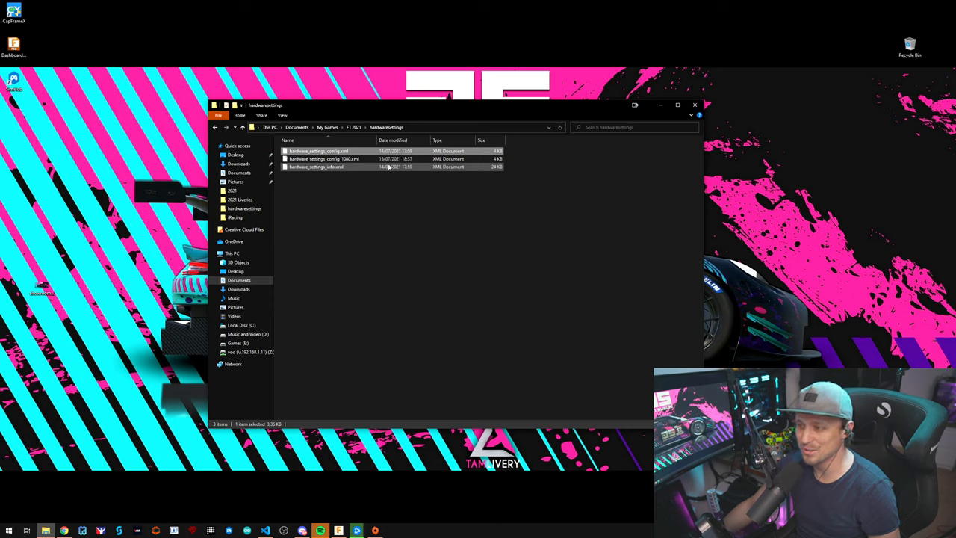
# Step: Bring up the context menu for hardware_settings_config.xml to choose an app
pyautogui.click(317, 151)
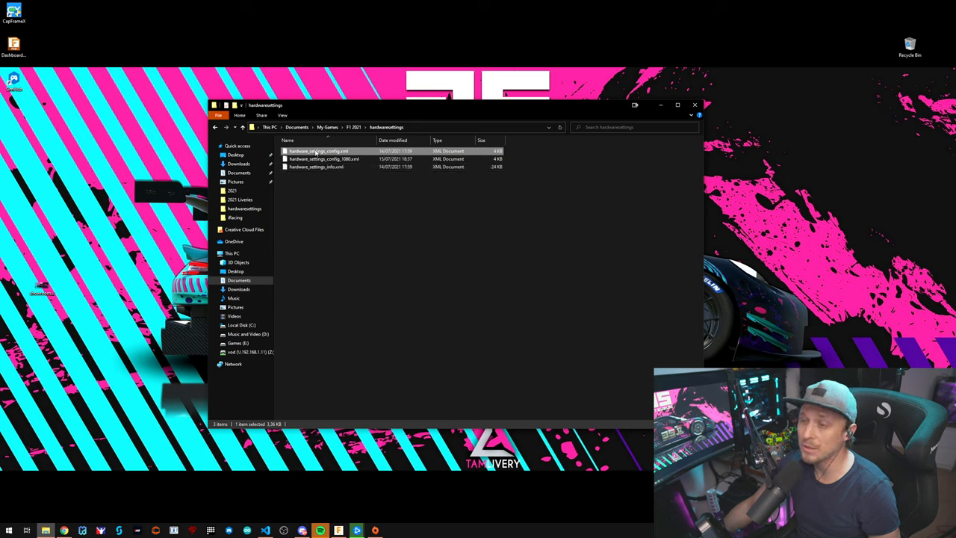
pyautogui.rightClick(314, 151)
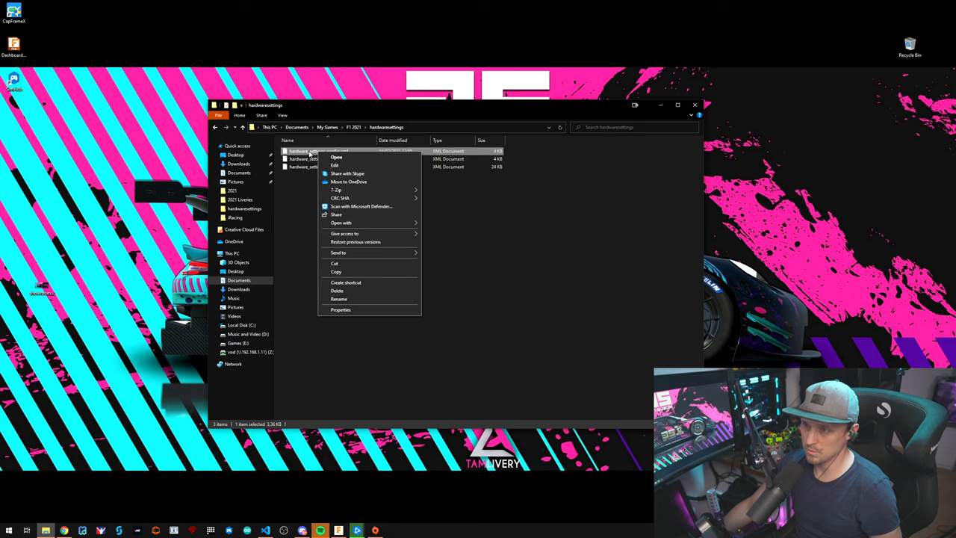
pyautogui.moveTo(343, 164)
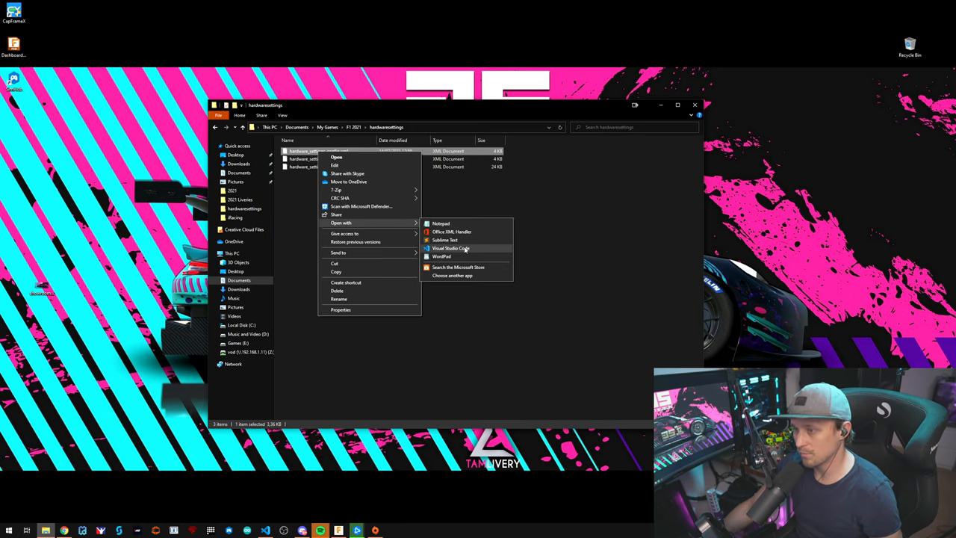
# Step: Open the file in Visual Studio Code and review the 7680x1440 resolution and window x -2560 values
pyautogui.click(451, 248)
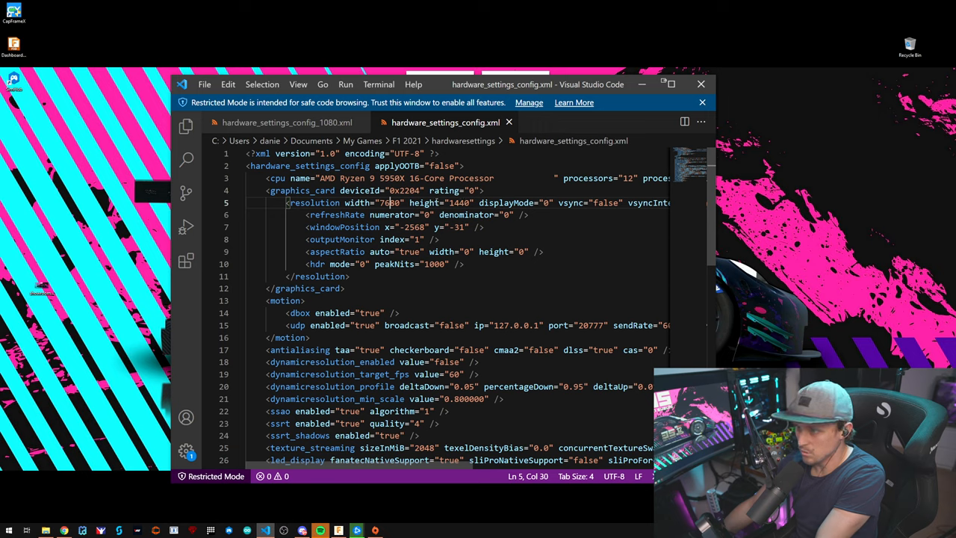
pyautogui.click(534, 203)
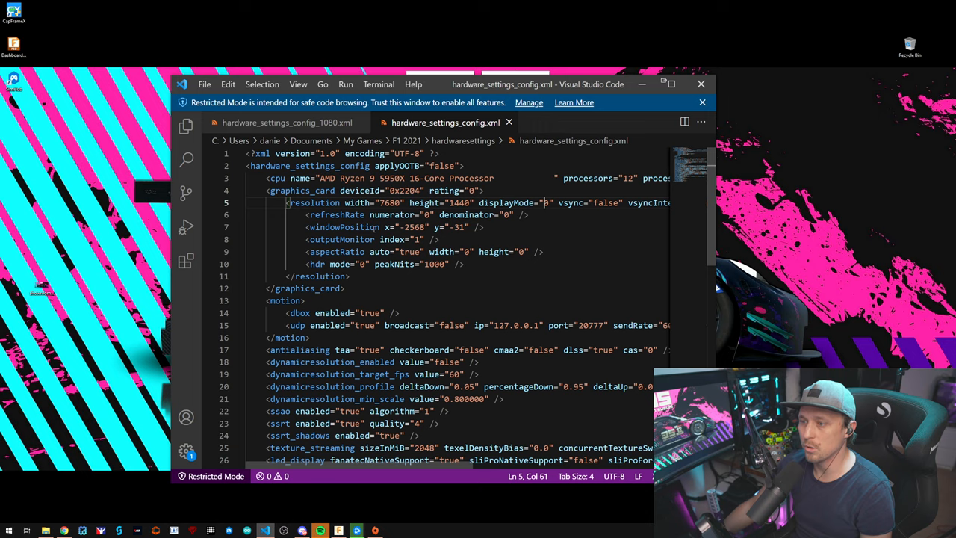
pyautogui.moveTo(366, 236)
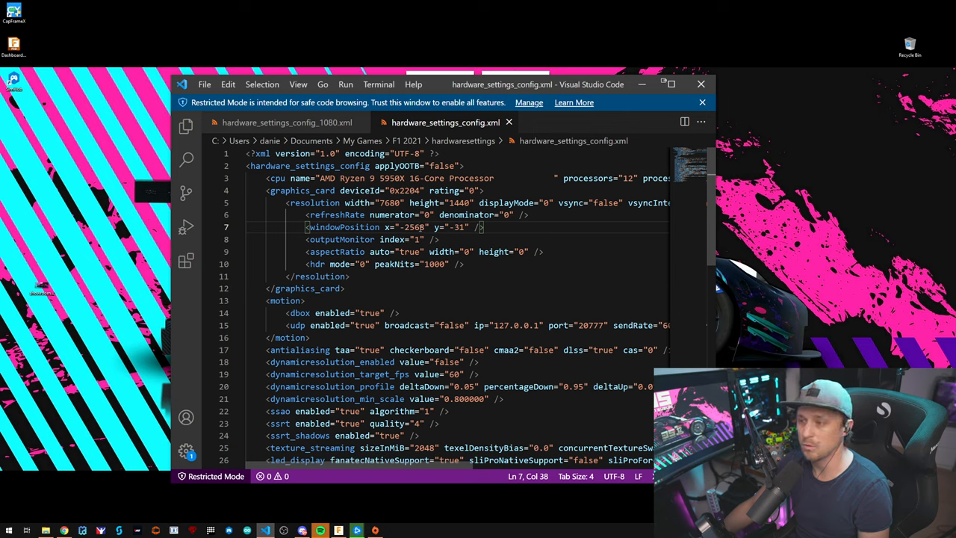
pyautogui.doubleClick(412, 227)
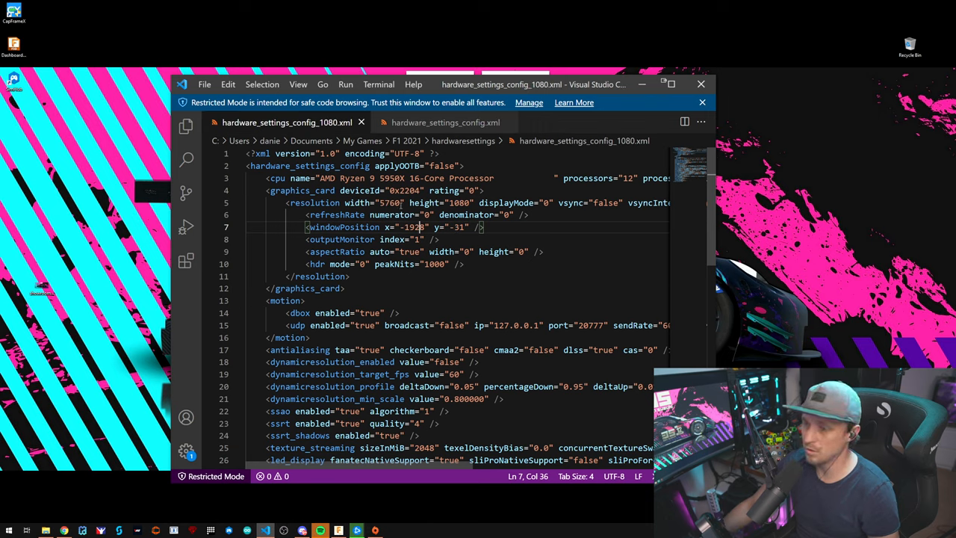
# Step: Check the 1080 file's window position x -1920, then launch the game from Steam
pyautogui.click(380, 203)
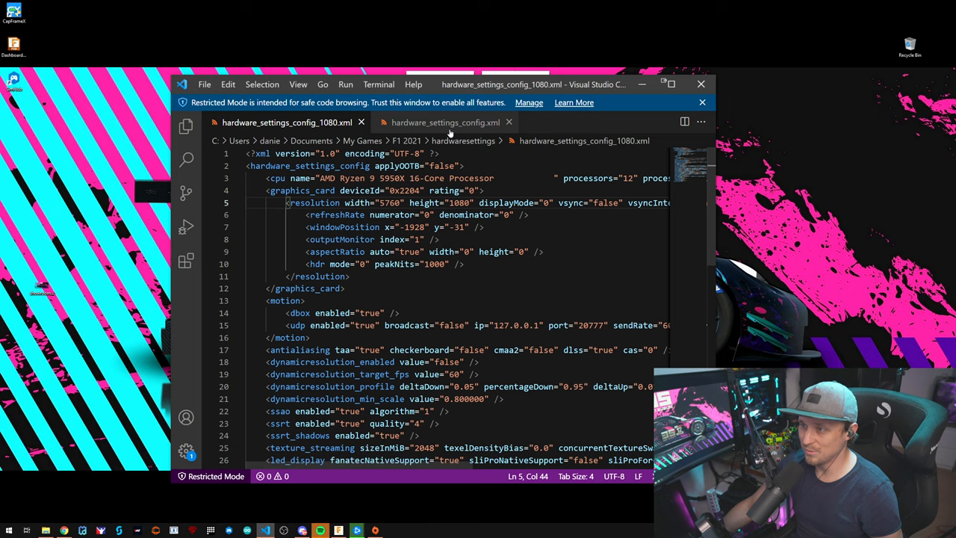
pyautogui.click(446, 122)
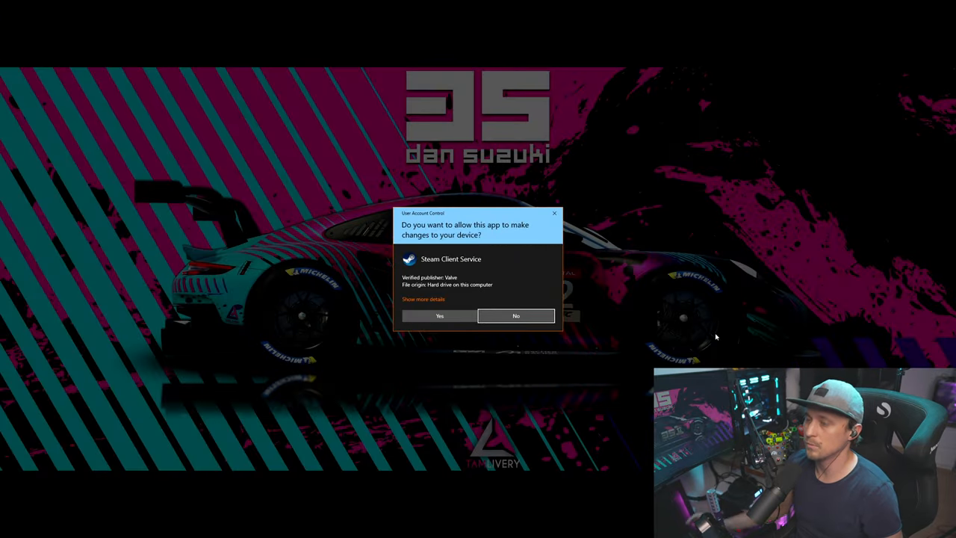
# Step: Confirm Yes on the UAC prompt for Steam Client Service
pyautogui.click(439, 315)
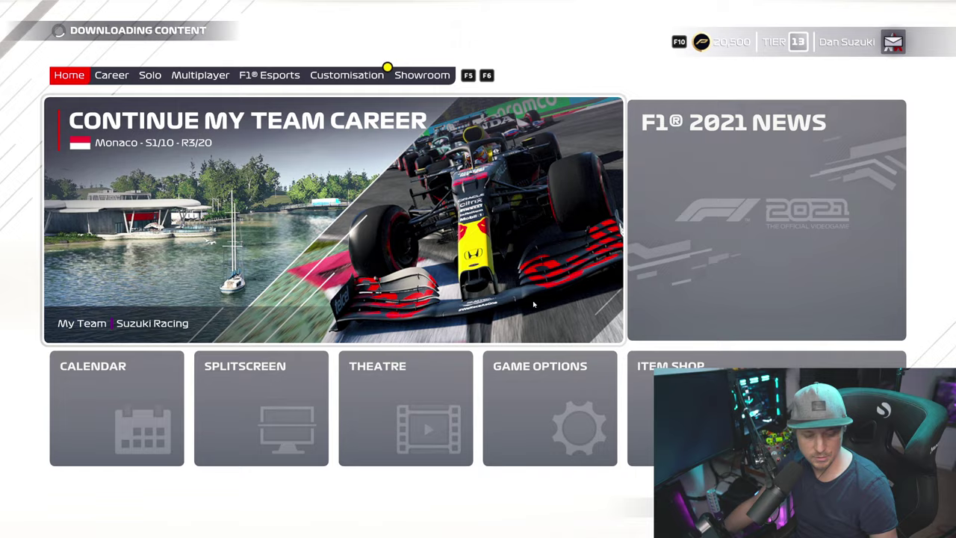
# Step: Switch the F1 2021 main menu to the Solo game modes
pyautogui.click(149, 75)
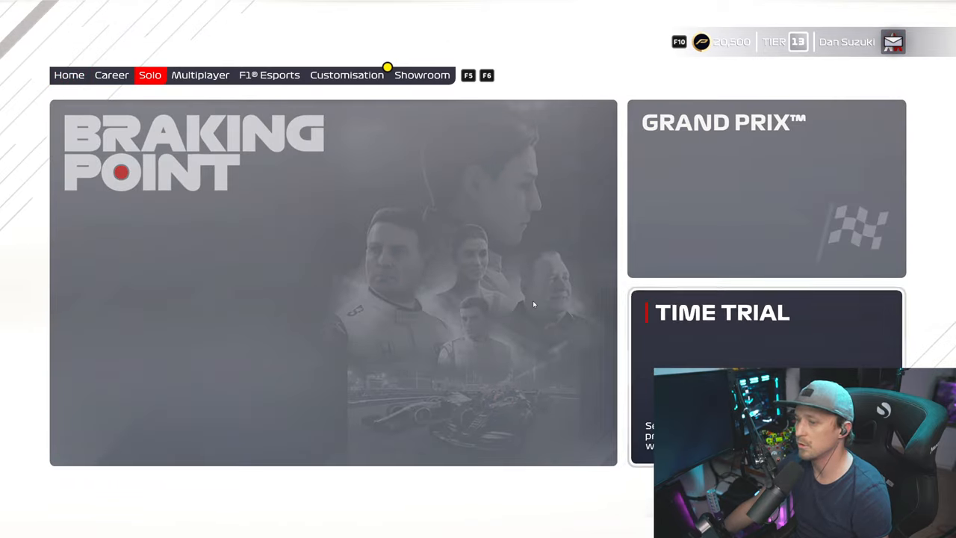